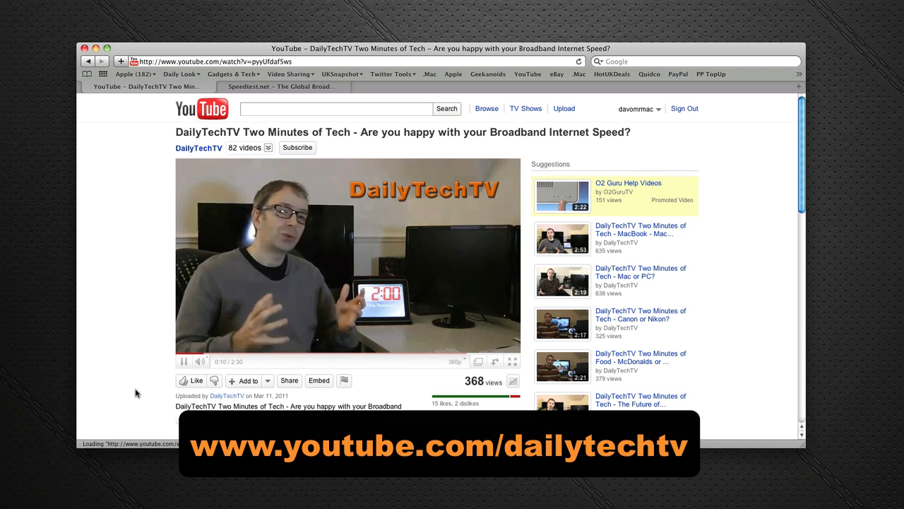
# Scroll past the DailyTechTV video description through the All Comments section on viewers' broadband speeds
pyautogui.scroll(-3)
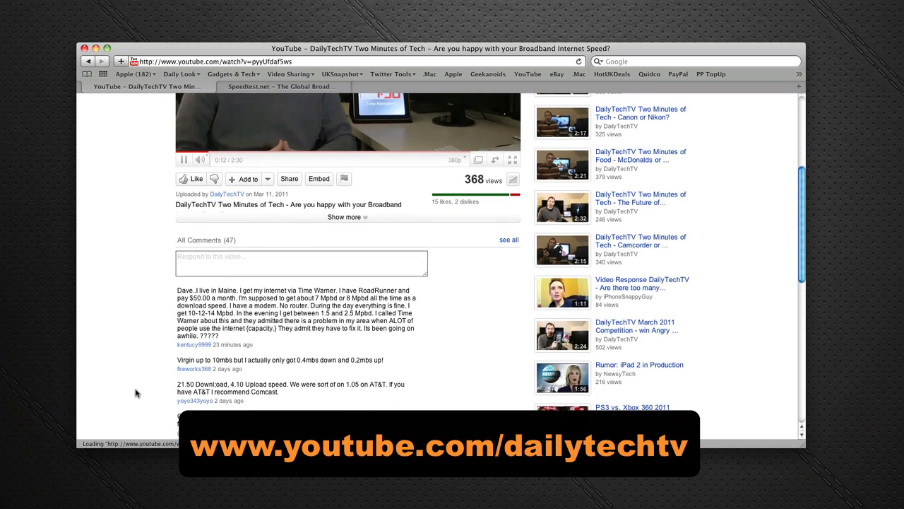
pyautogui.scroll(-3)
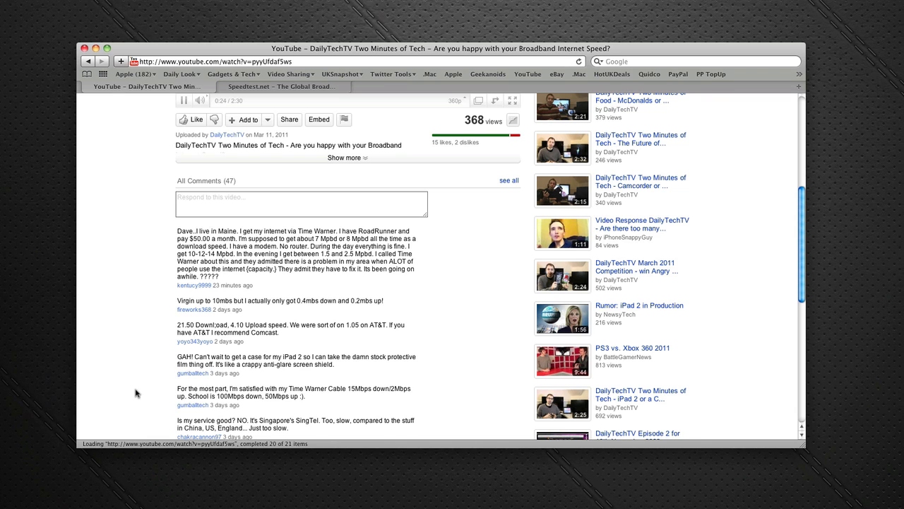
pyautogui.scroll(-3)
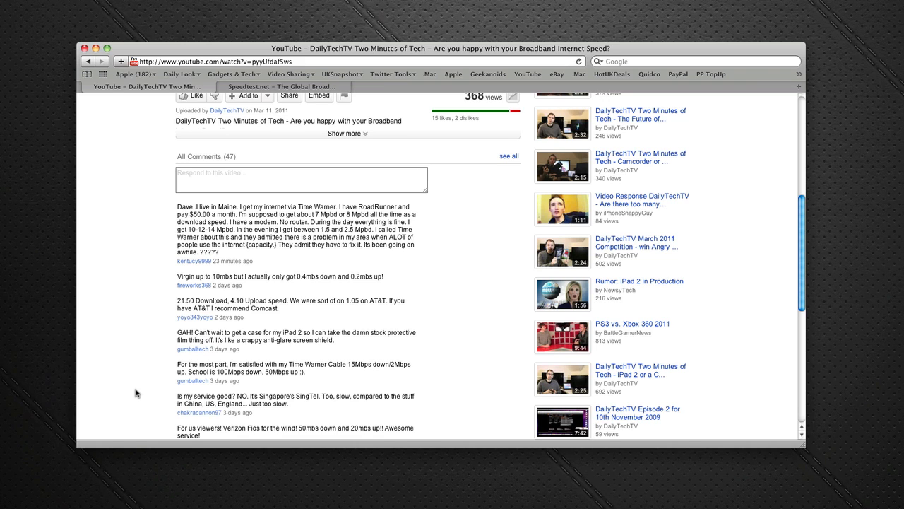
pyautogui.scroll(-3)
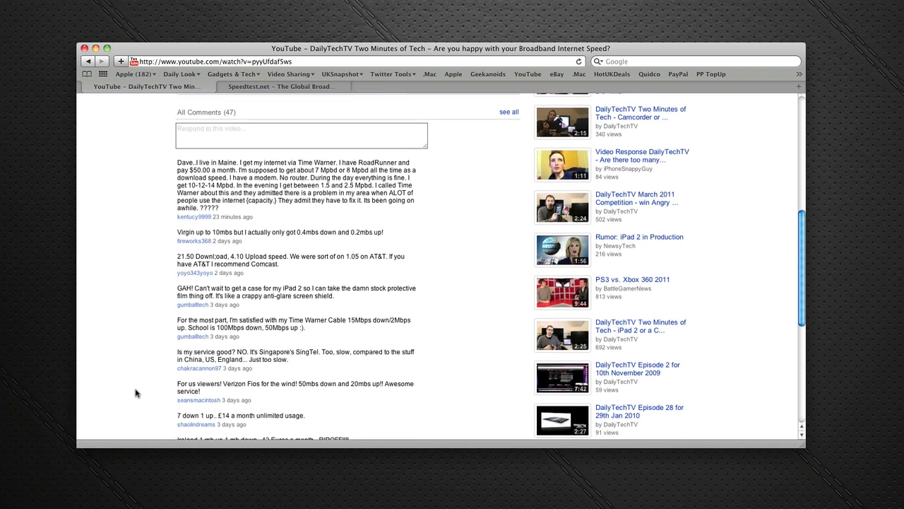
pyautogui.scroll(-3)
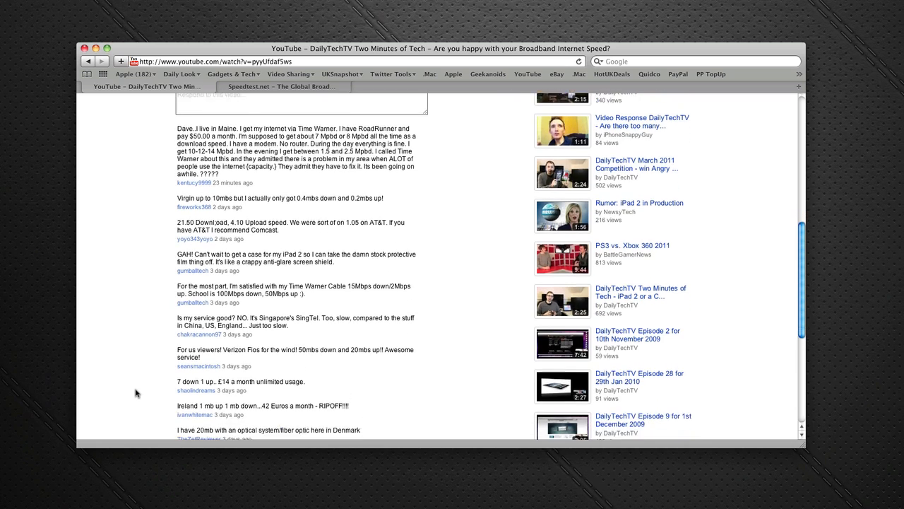
pyautogui.scroll(-3)
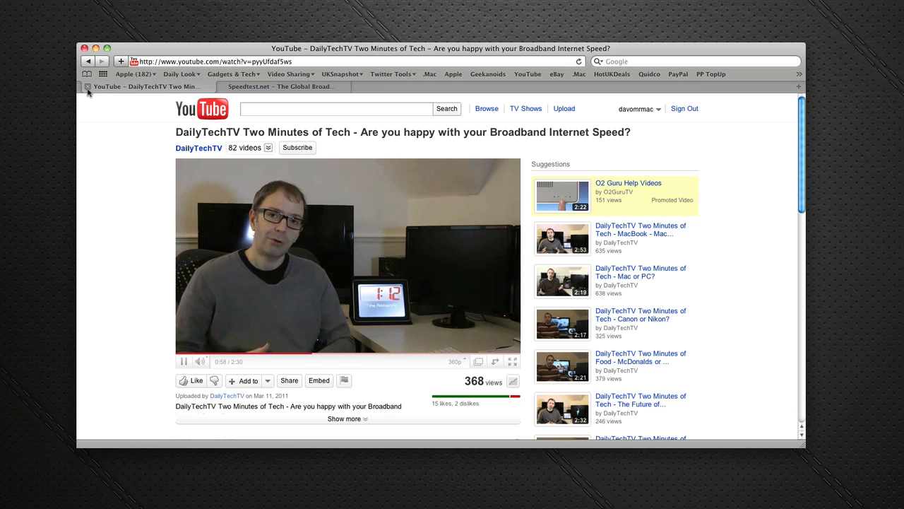
# Switch to the Speedtest.net page and start a test against the Ashford server on the map
pyautogui.click(282, 87)
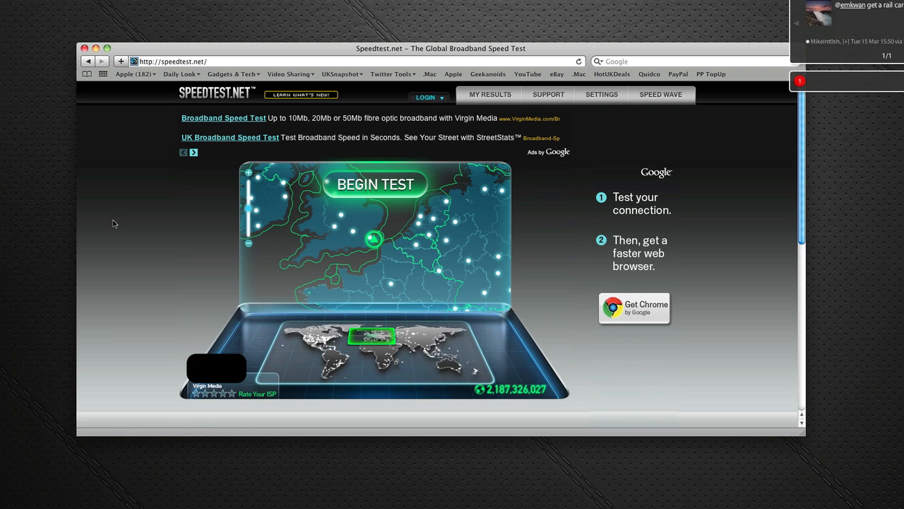
pyautogui.moveTo(118, 251)
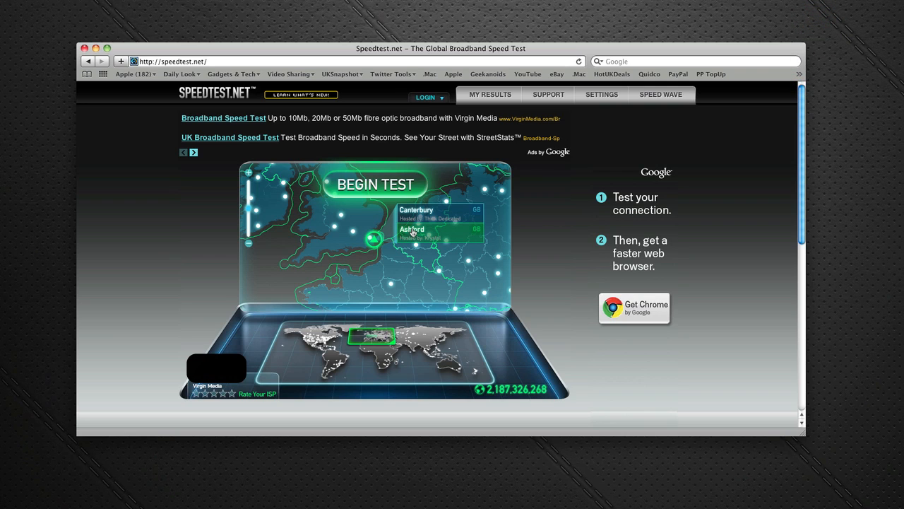
pyautogui.click(375, 184)
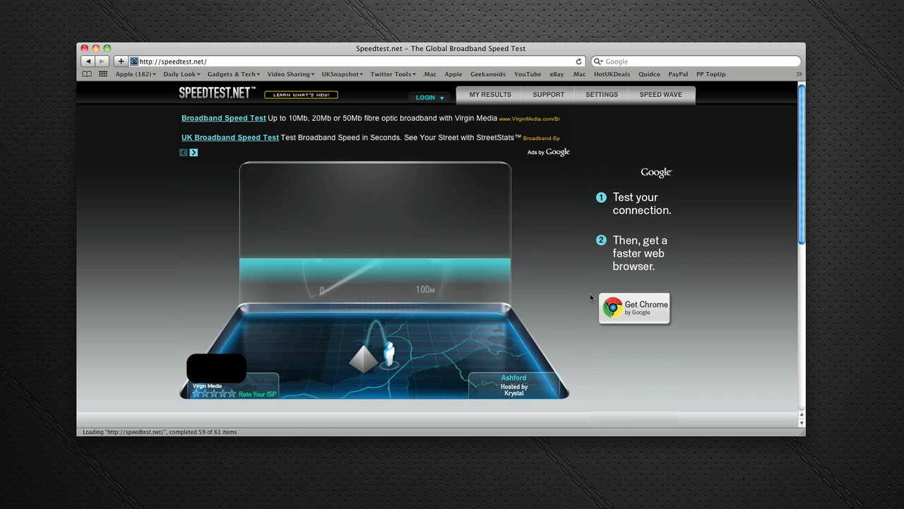